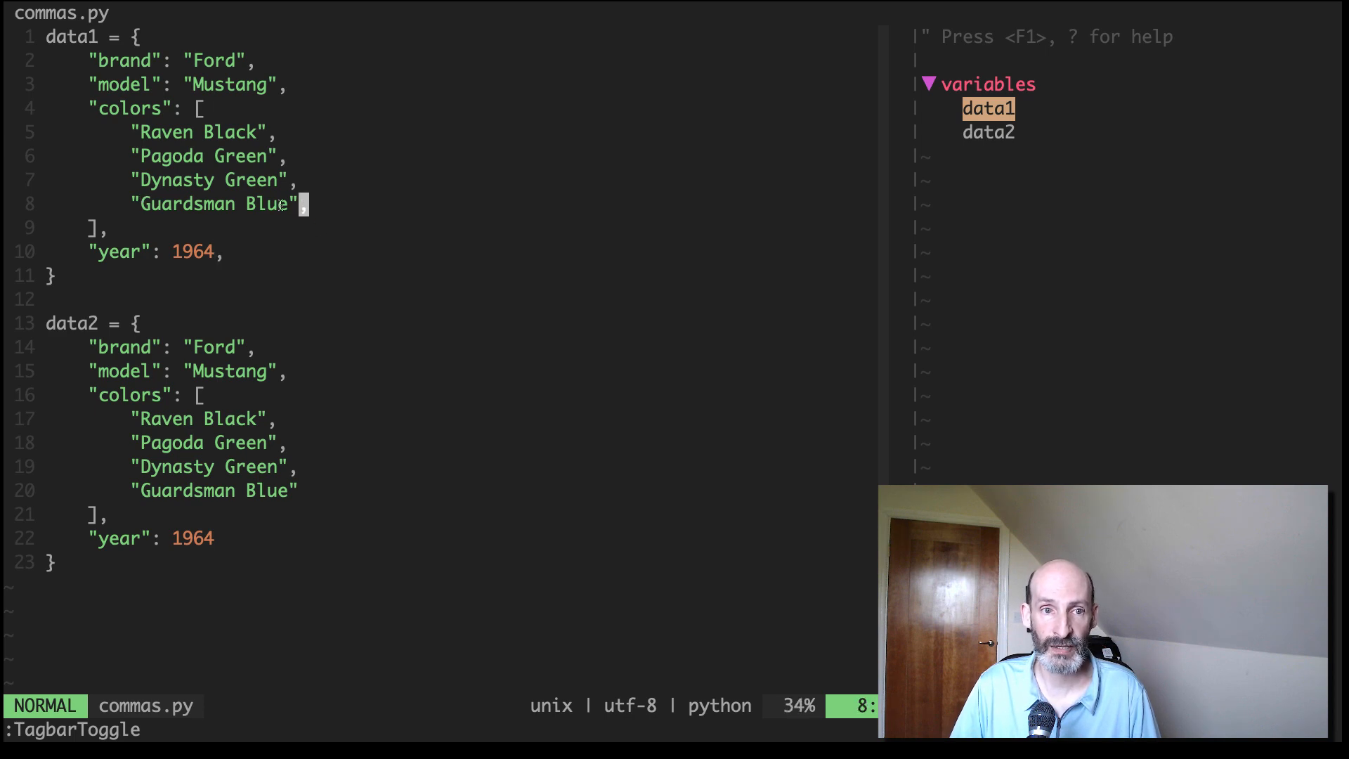
{"action": "mouse_move", "coordinate": [275, 228]}
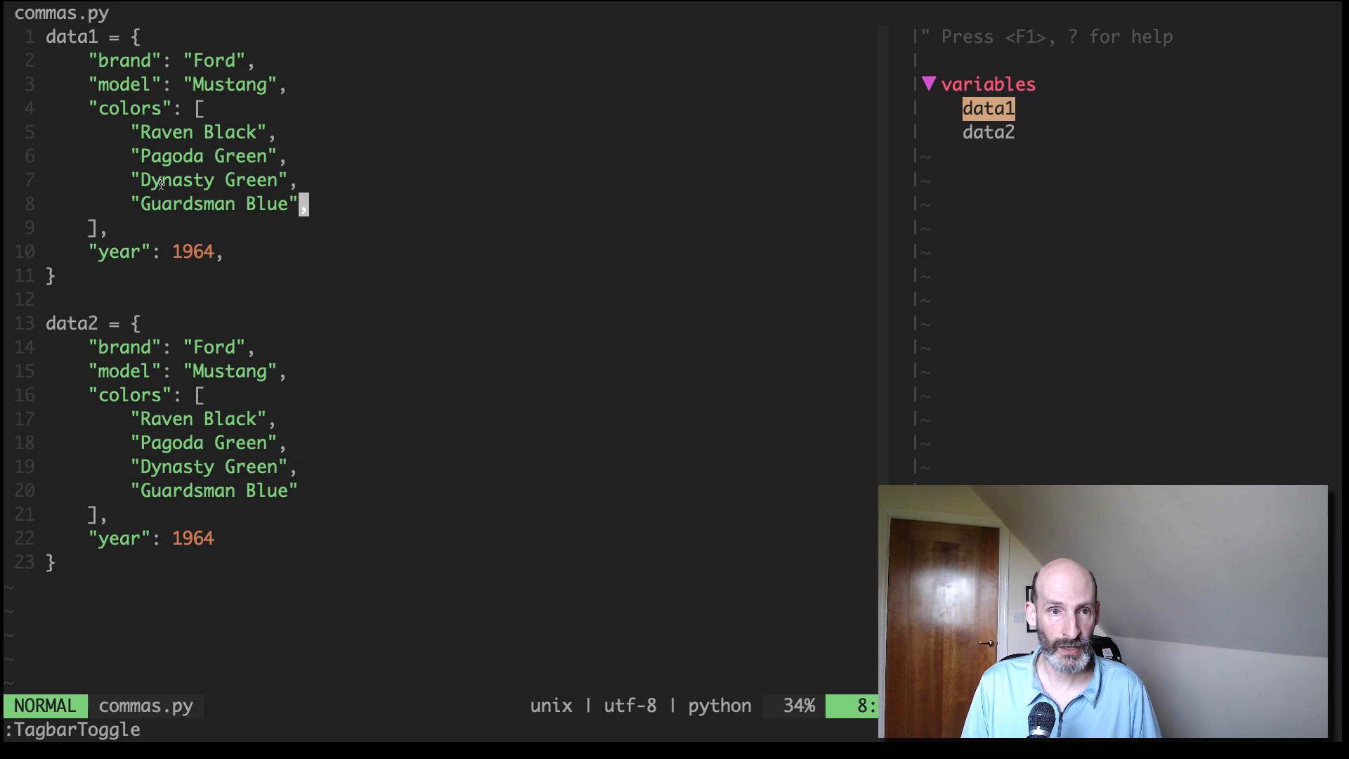
Add "Caspian Blue", to data1 and "Caspian Blue" to data2 (comma moved to Guardsman Blue), then save and quit
{"action": "type", "text": "\"Cas"}
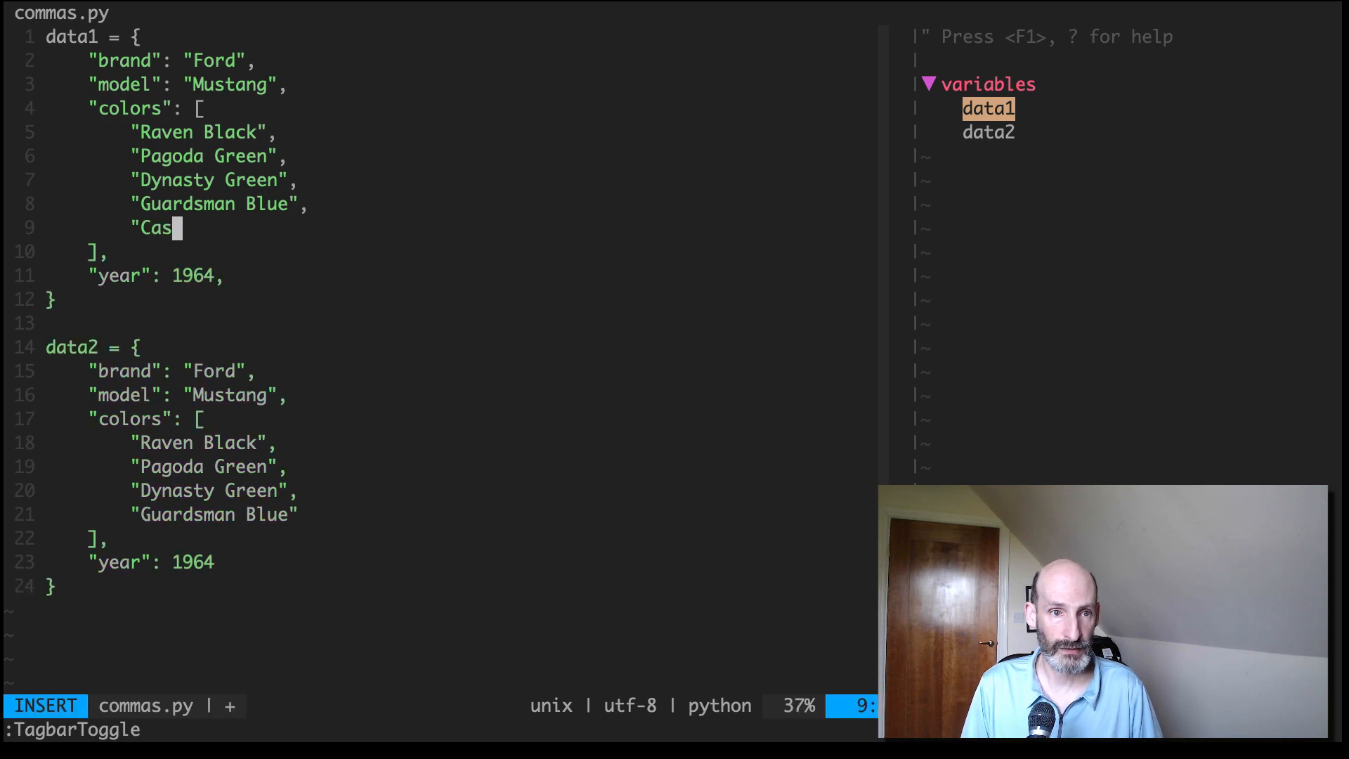
{"action": "type", "text": "pian Blue\""}
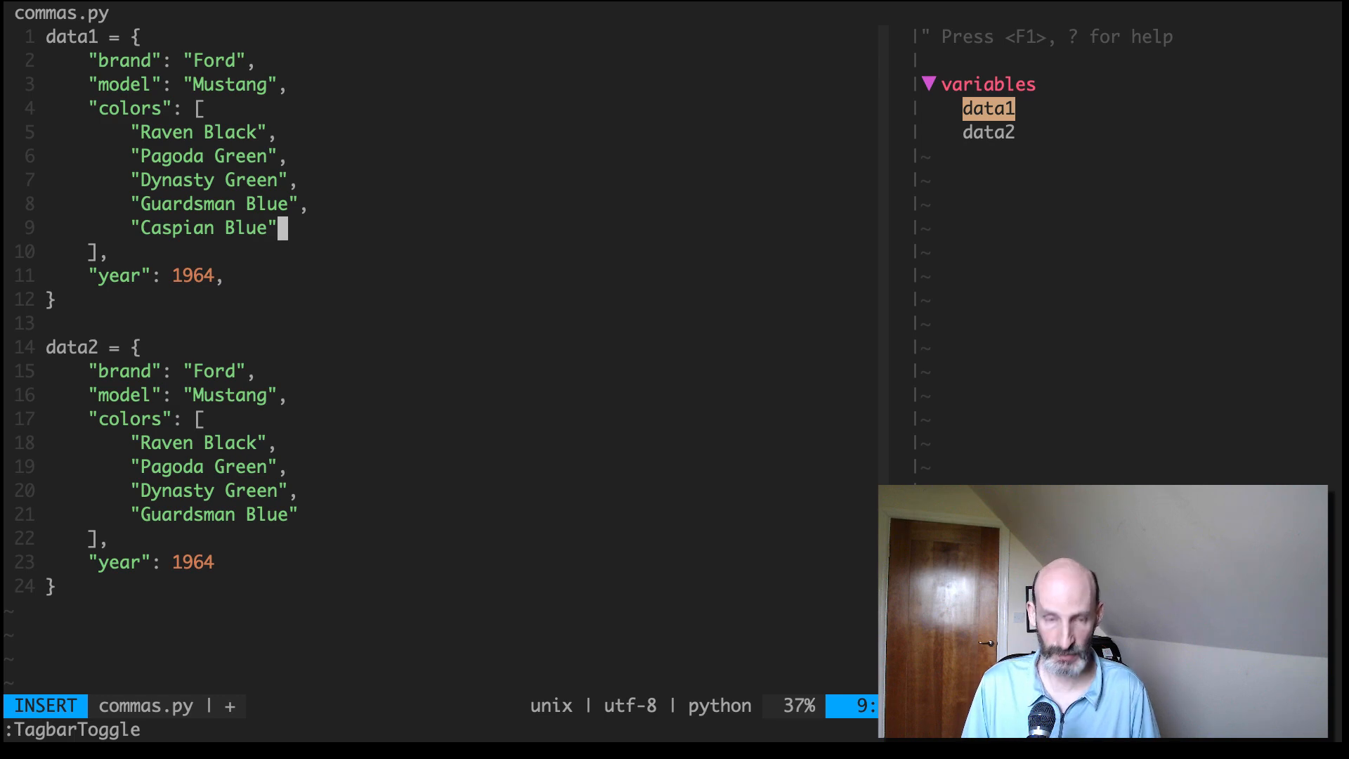
{"action": "type", "text": ","}
{"action": "type", "text": "\"Ca"}
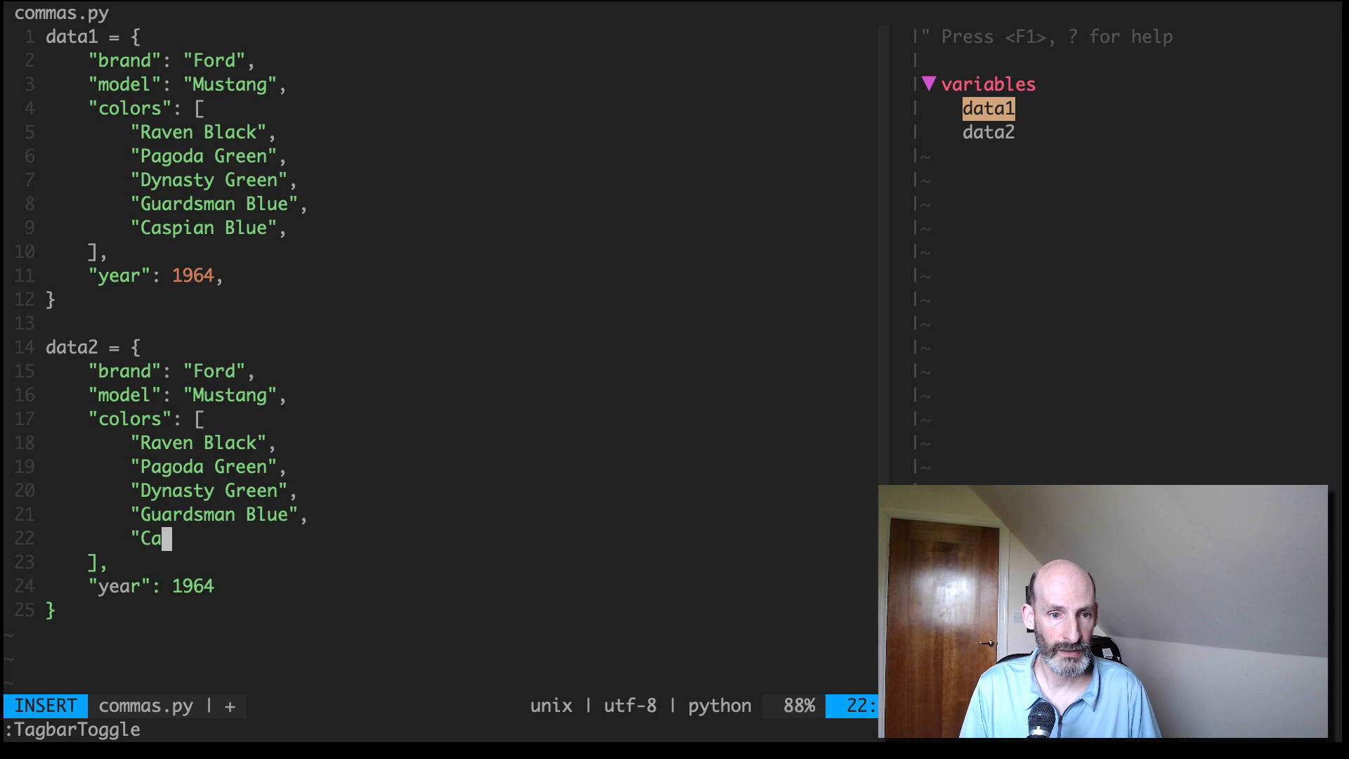
{"action": "type", "text": "spian Blue\""}
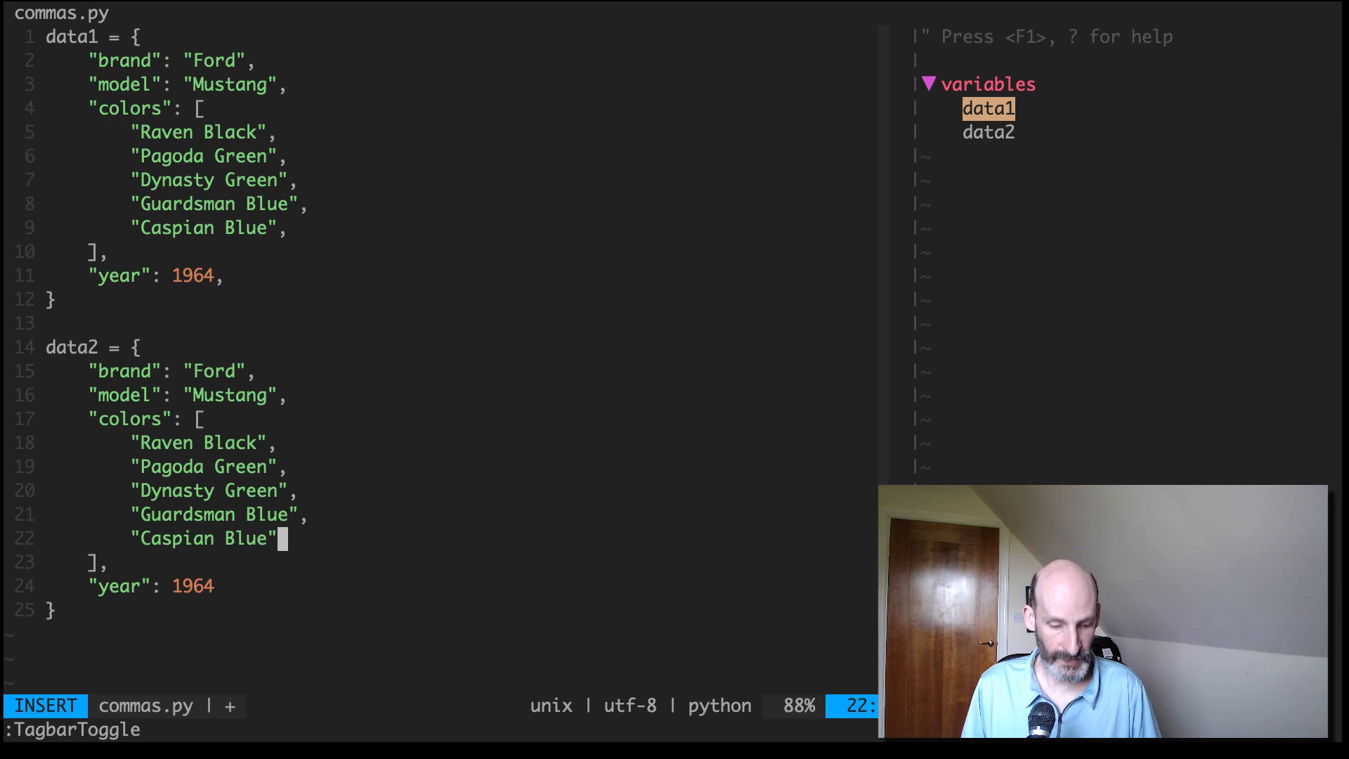
{"action": "key", "text": "Escape"}
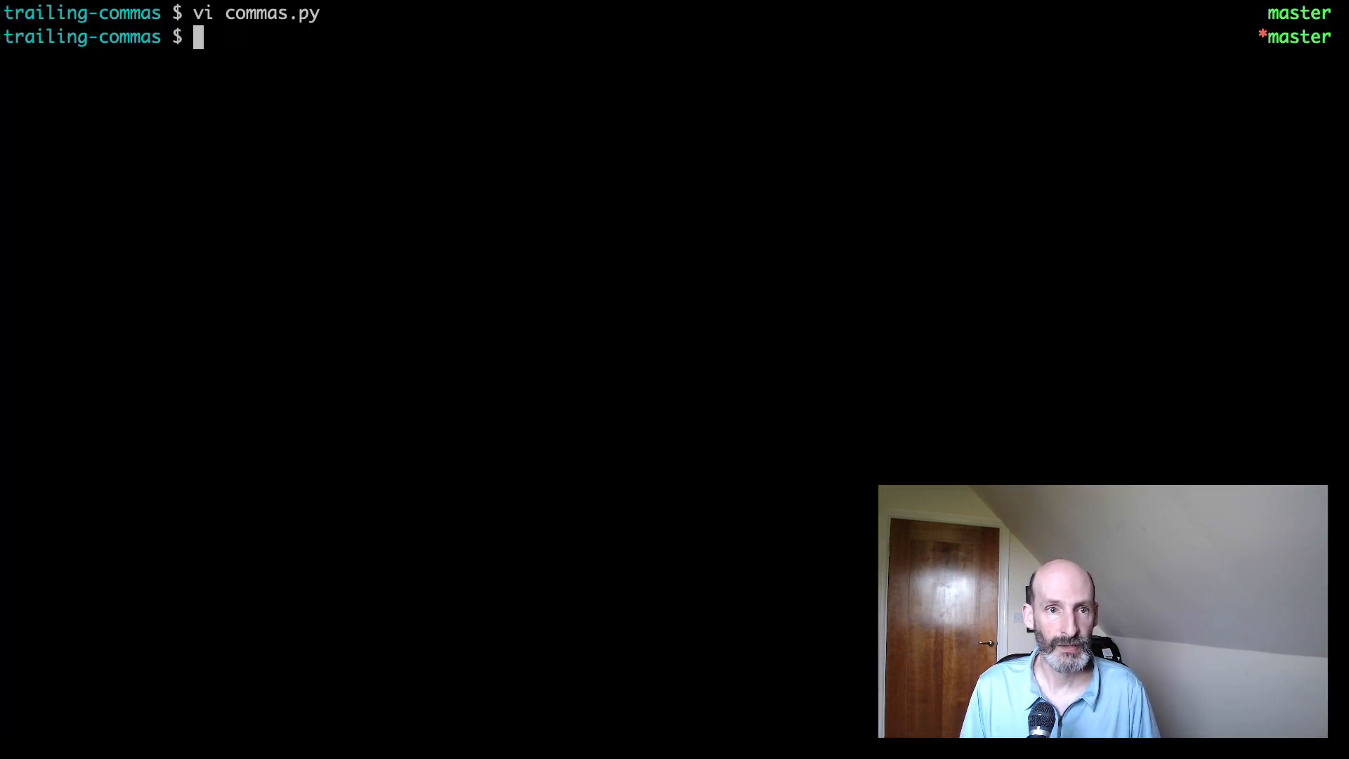
Run git diff to compare data1's single added line against data2's two changed lines plus one added
{"action": "type", "text": "git diff"}
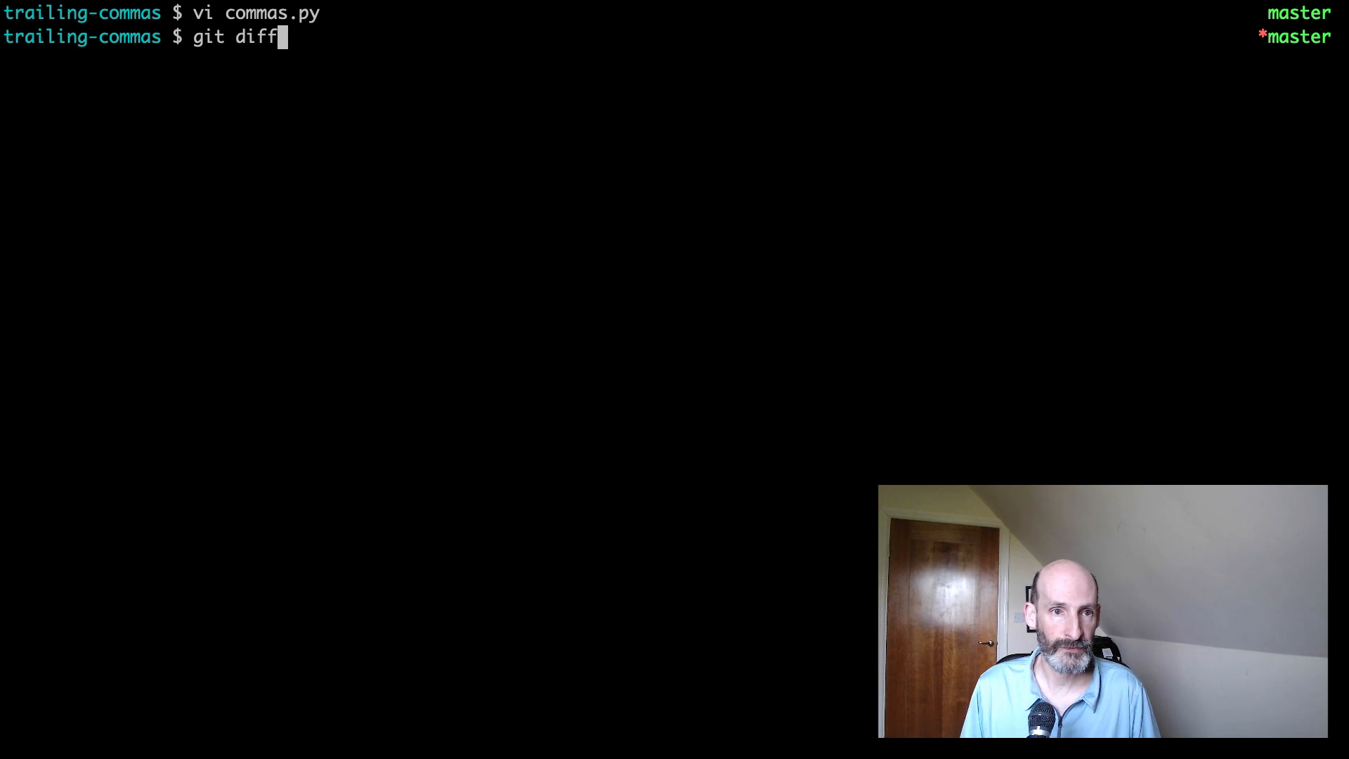
{"action": "key", "text": "Return"}
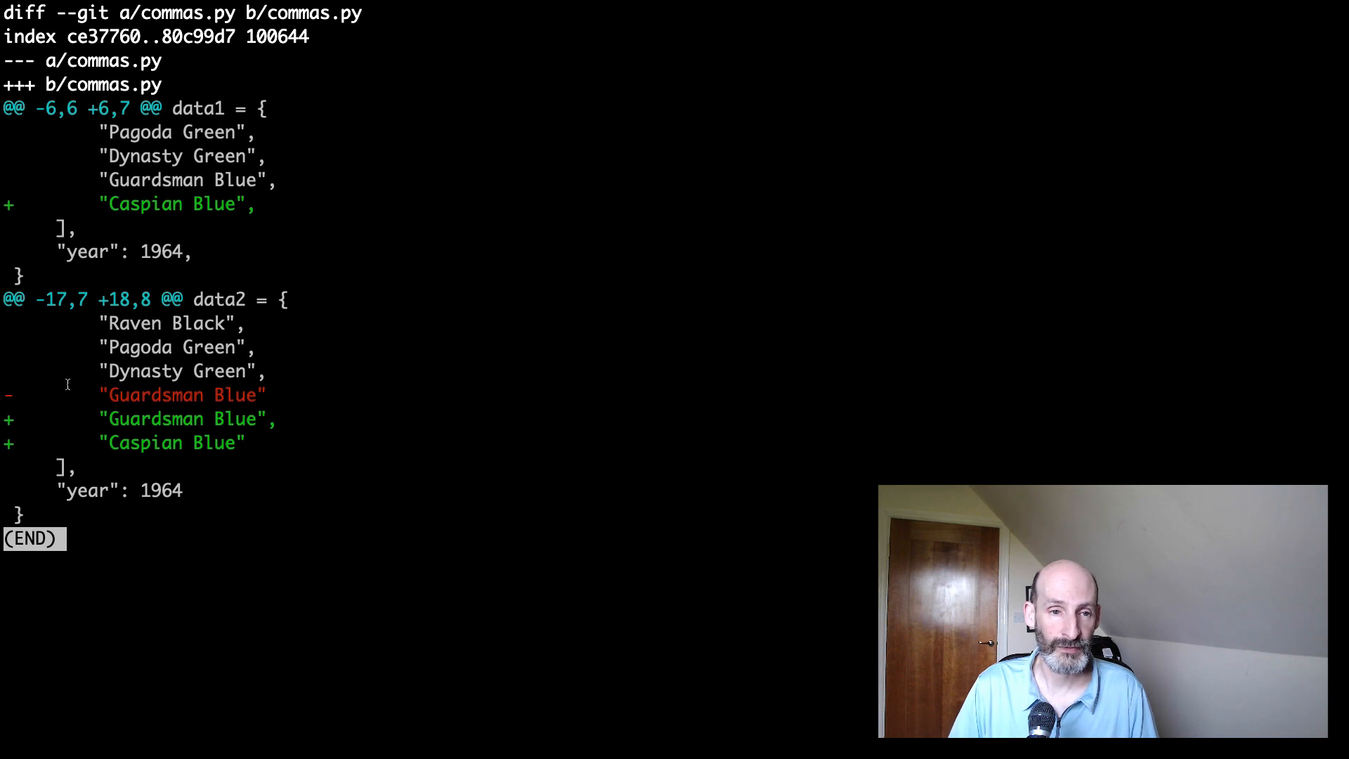
{"action": "mouse_move", "coordinate": [197, 416]}
{"action": "type", "text": "vi commas.py"}
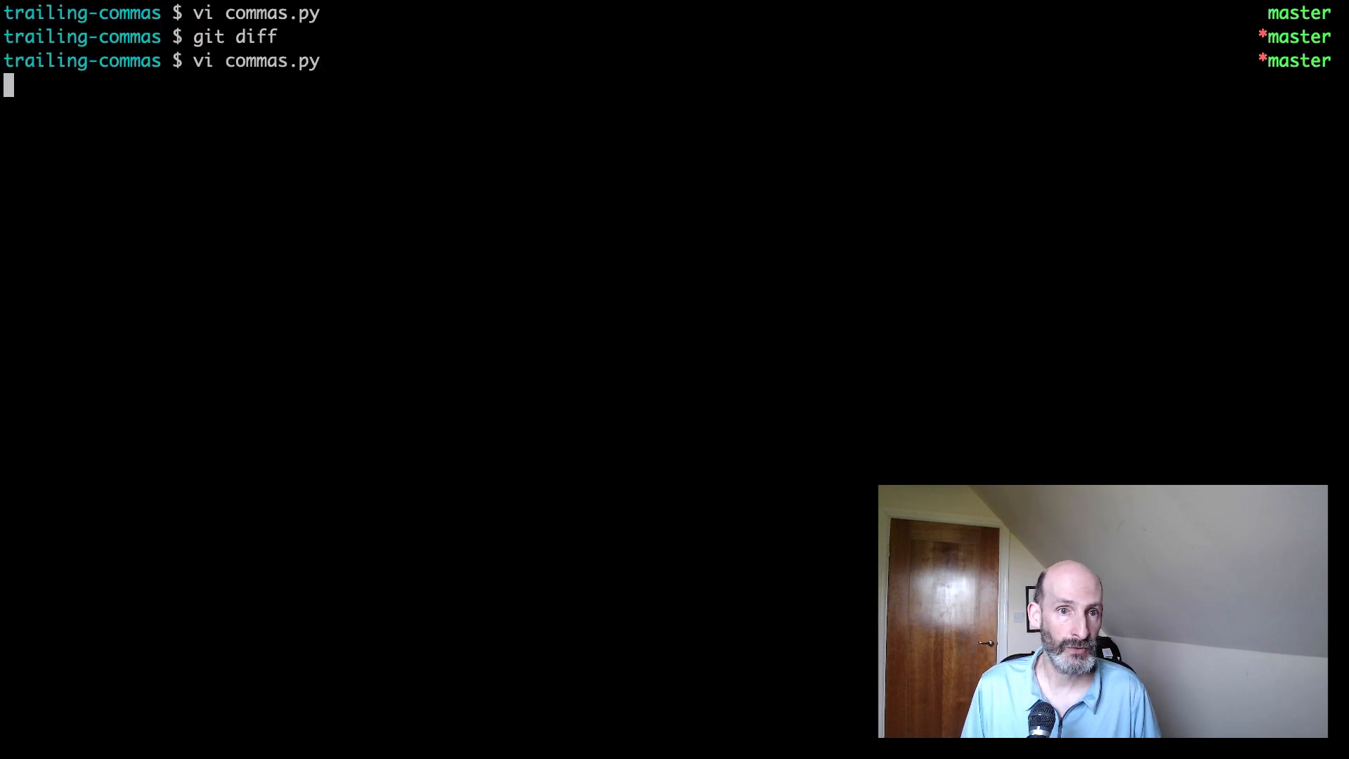
Reopen commas.py in Vim, now showing change markers beside the edited colour lines
{"action": "key", "text": "Return"}
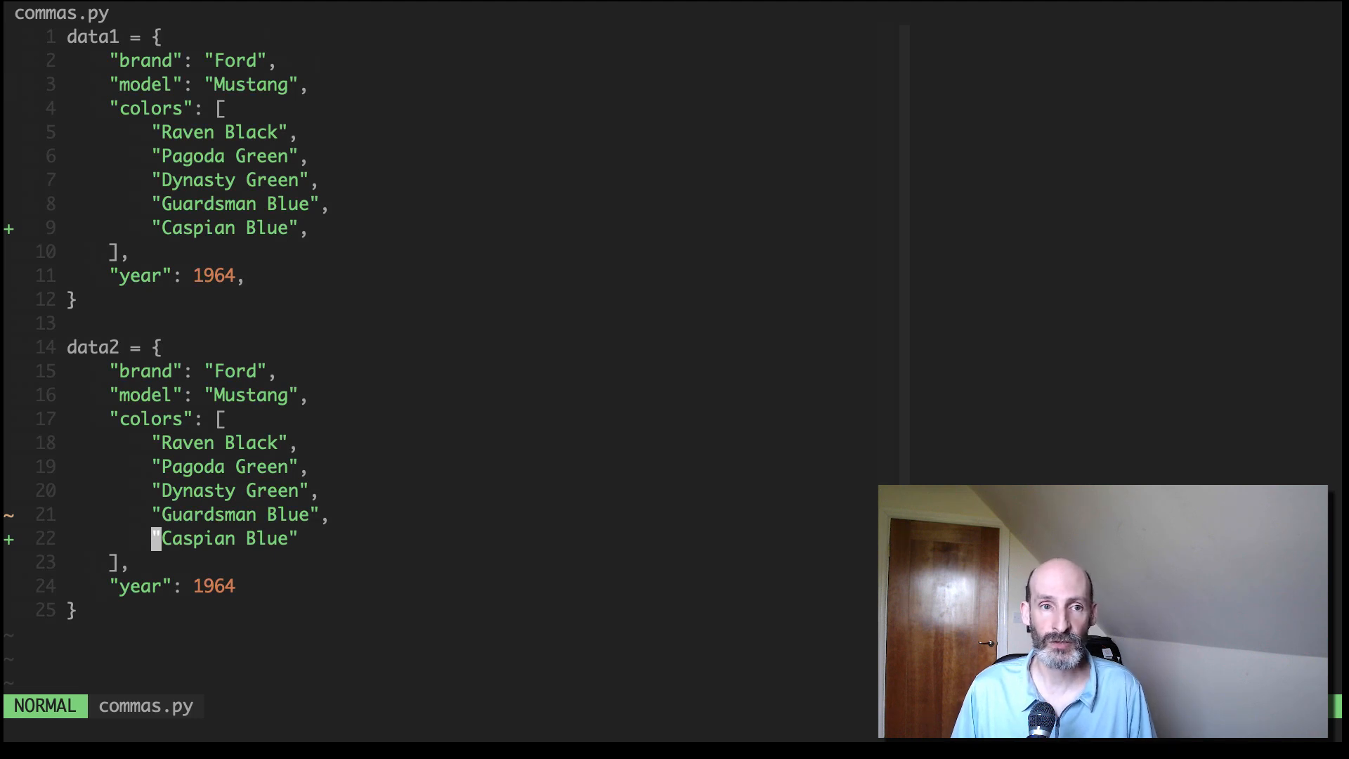
Reorder data1's colour lines alphabetically from Caspian Blue through Raven Black using line deletes and pastes
{"action": "key", "text": "k"}
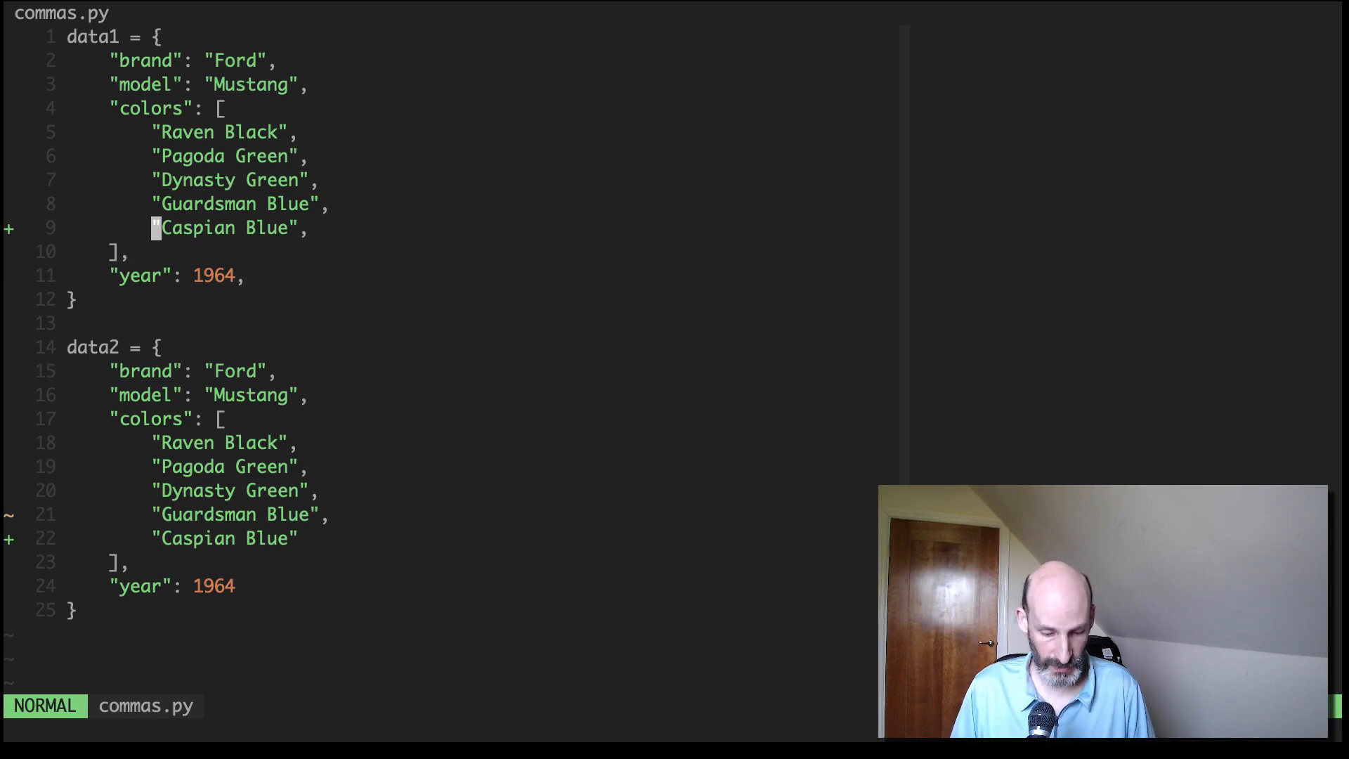
{"action": "key", "text": "dd"}
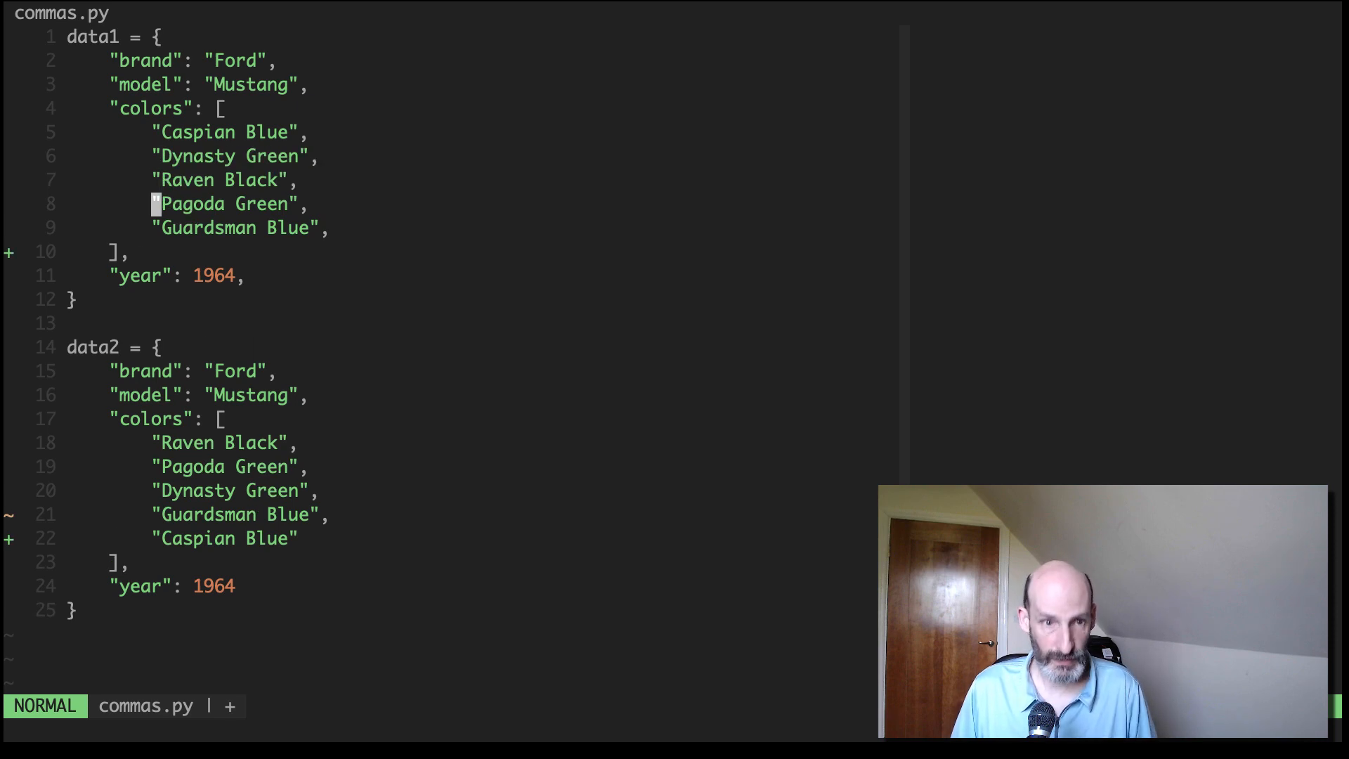
{"action": "key", "text": "dd"}
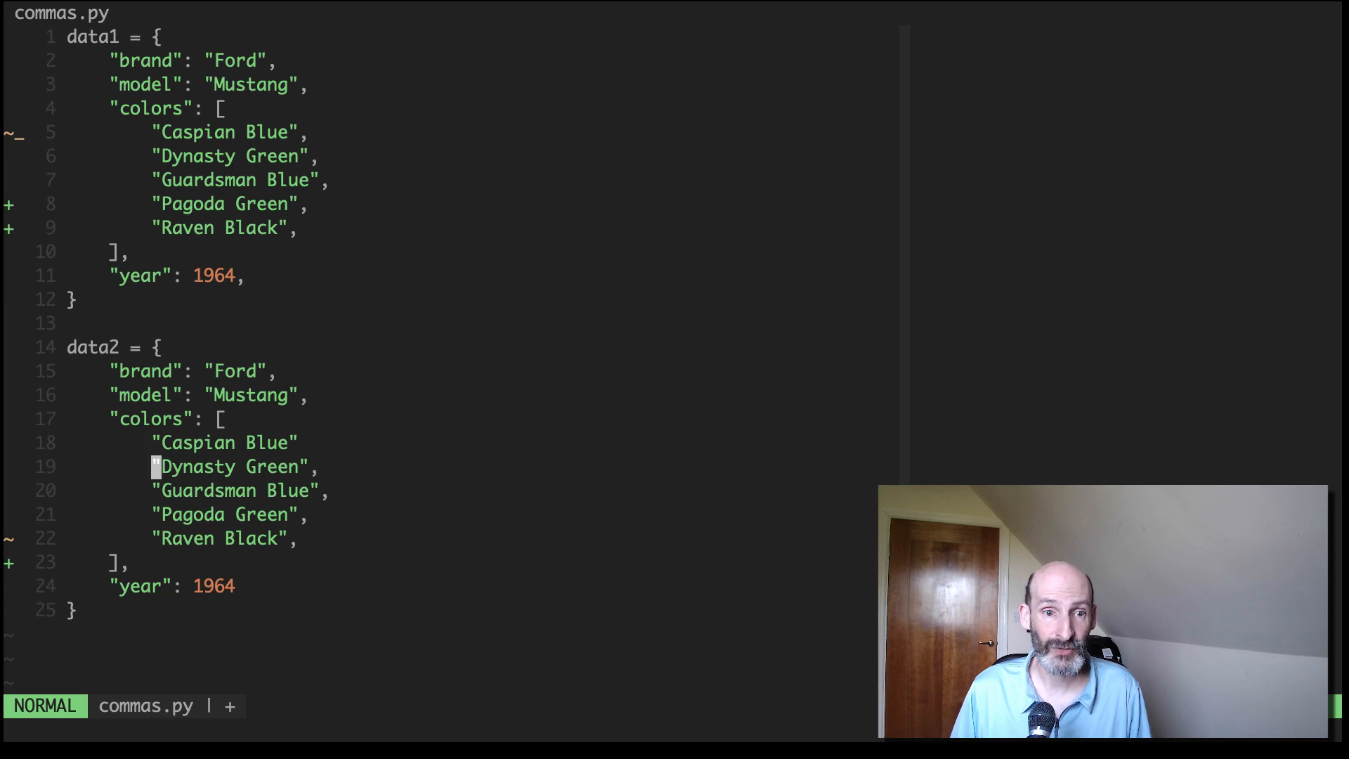
Append the missing trailing comma after "Caspian Blue" in data2's sorted colour list
{"action": "key", "text": "k"}
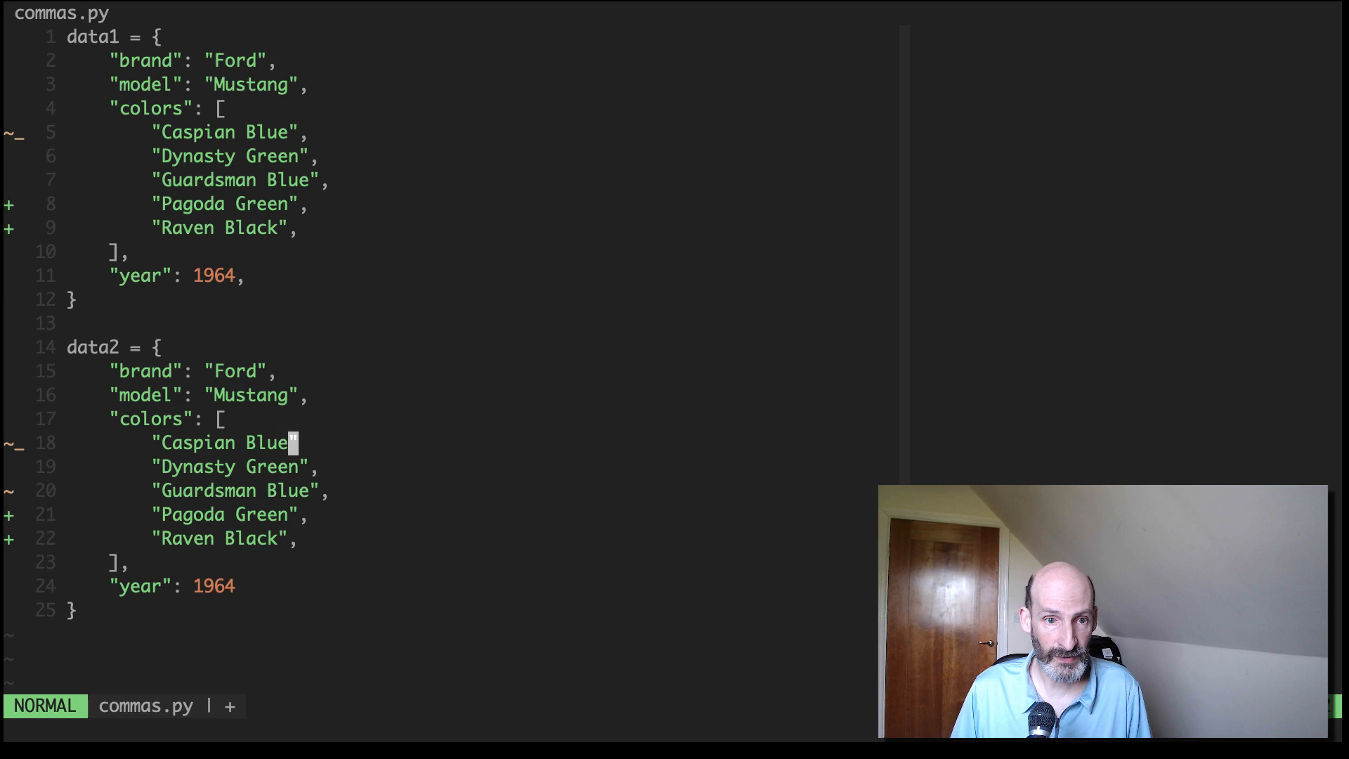
{"action": "type", "text": ","}
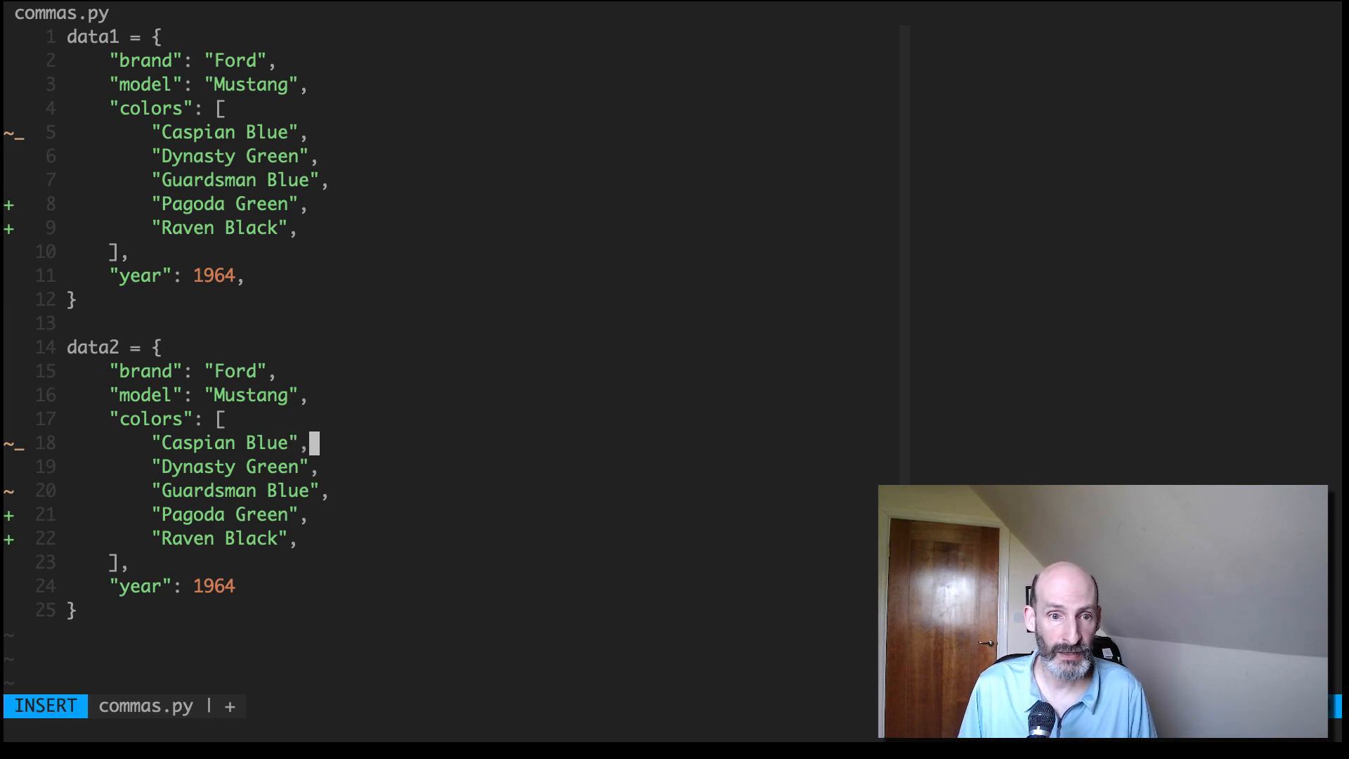